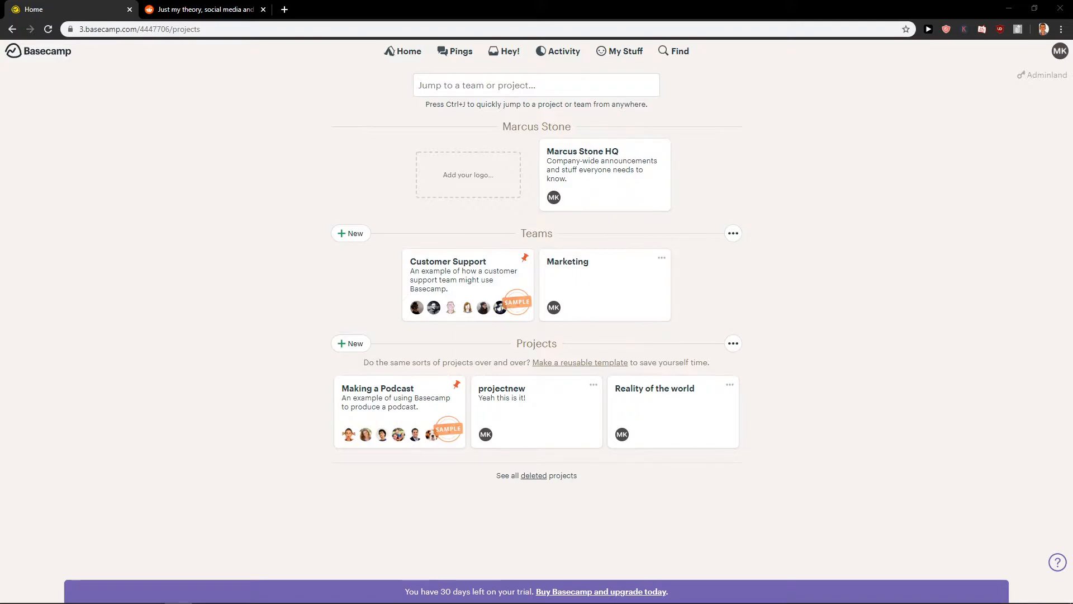
mouse_move(227, 327)
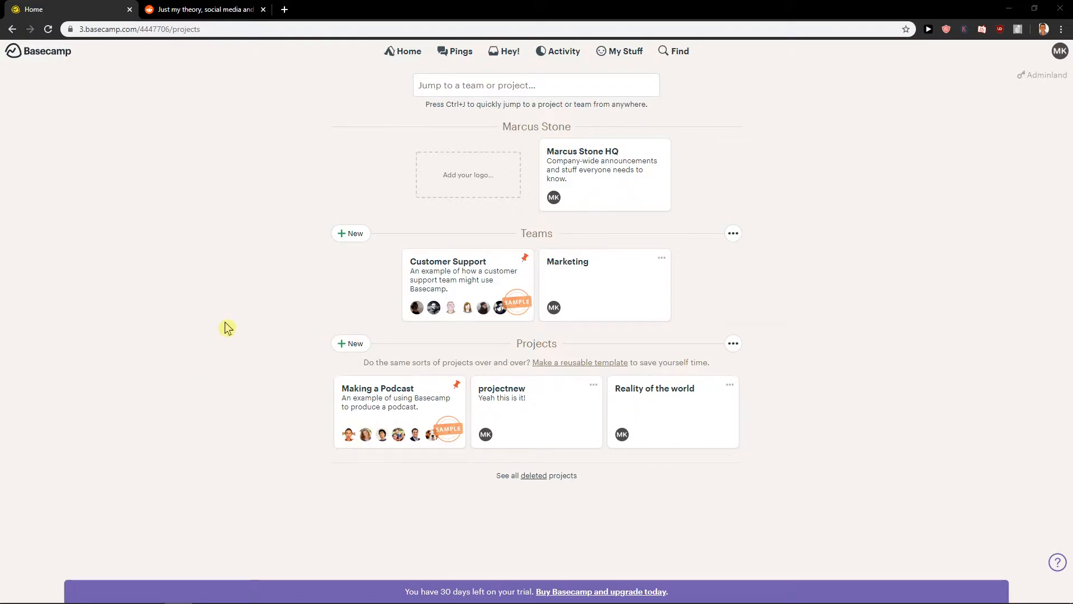
mouse_move(1060, 51)
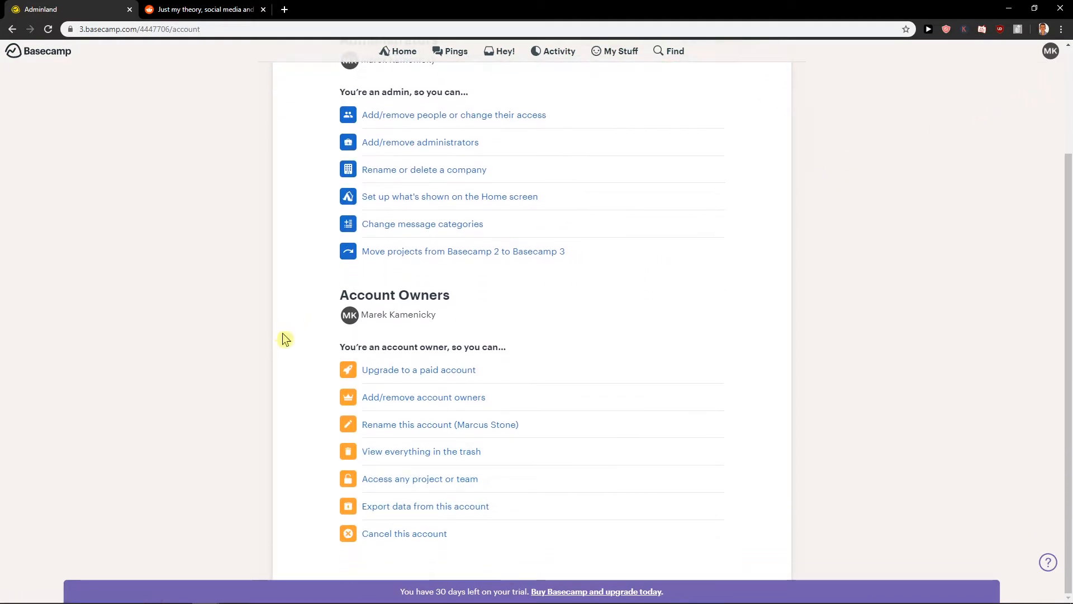
mouse_move(394, 505)
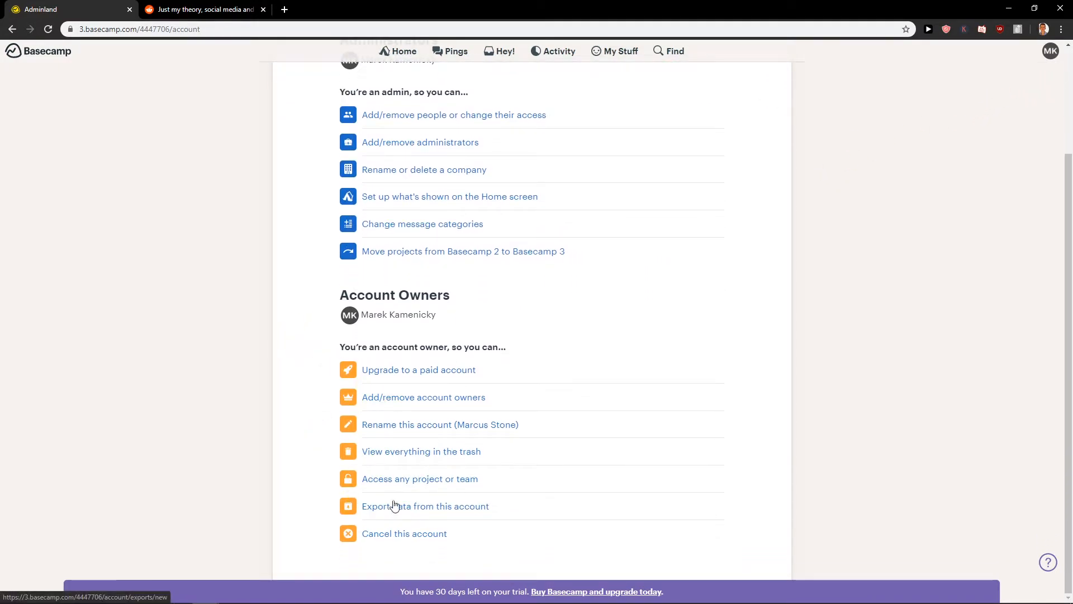
Open the 'Export data from this account' page from Adminland's Account Owners section.
left_click(425, 506)
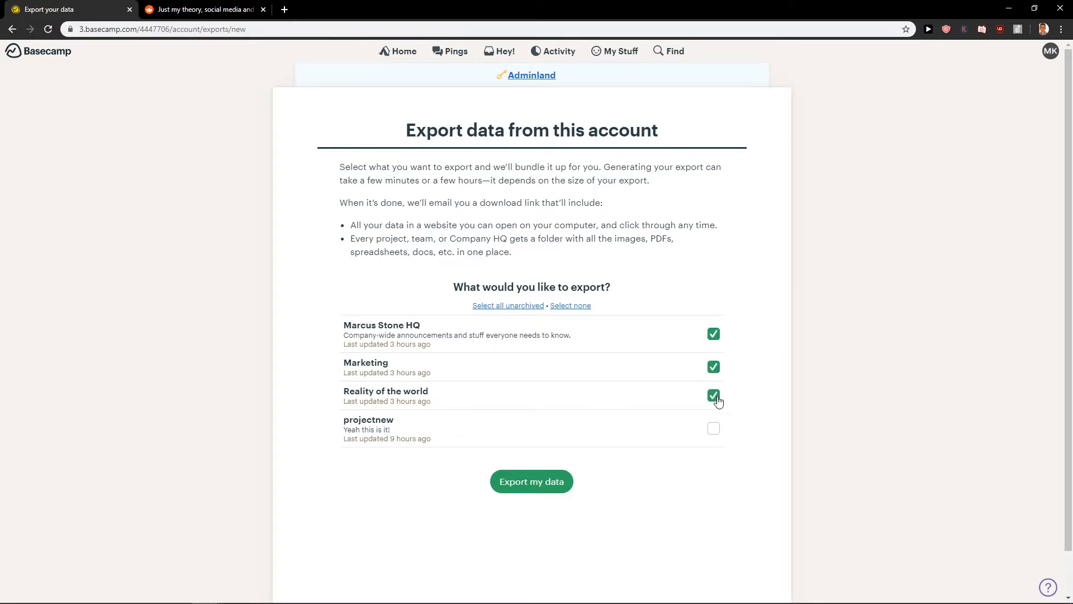
Export Marcus Stone HQ, Marketing and Reality of the world, download the ZIP, and view 3.jpg.
left_click(531, 481)
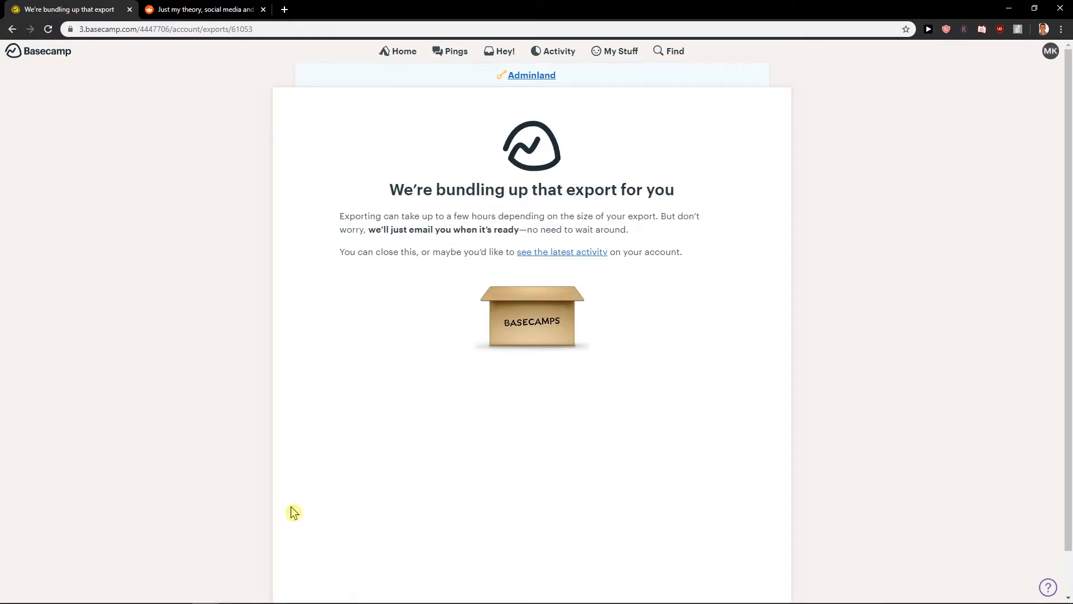
mouse_move(685, 234)
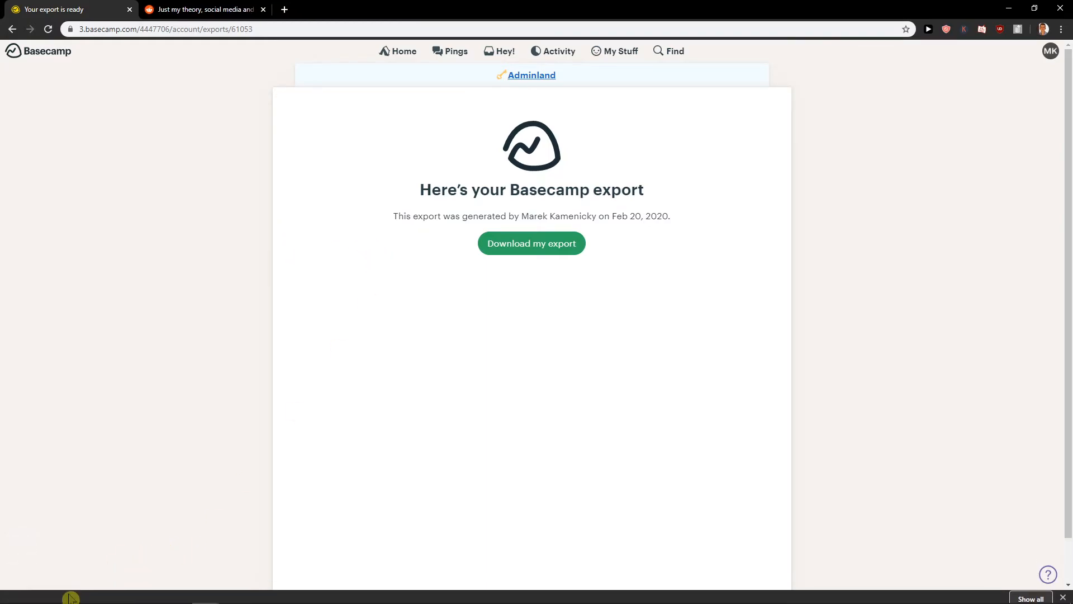
left_click(531, 243)
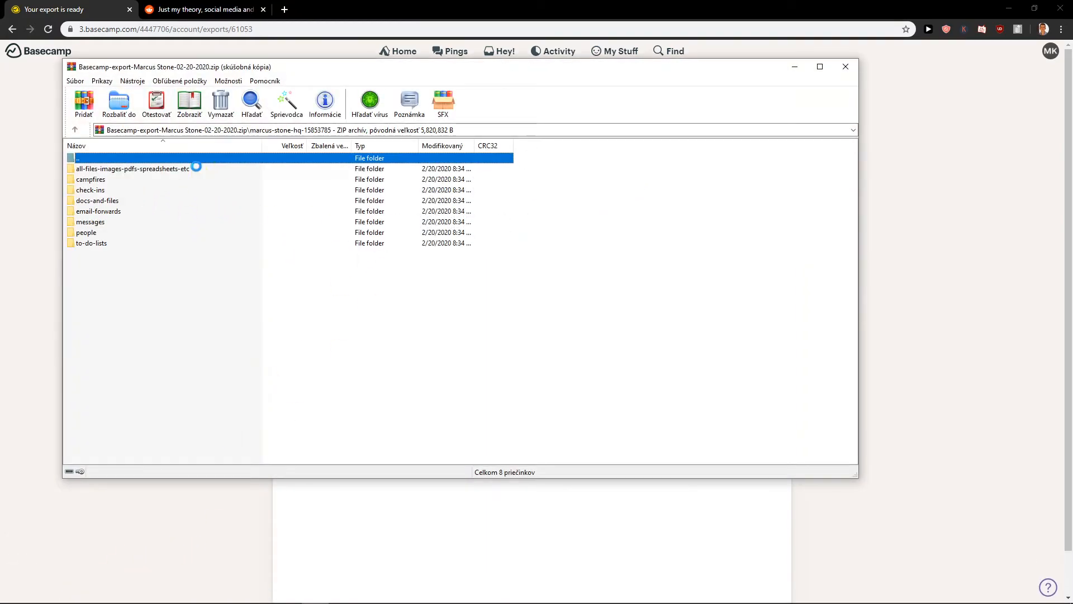
mouse_move(141, 213)
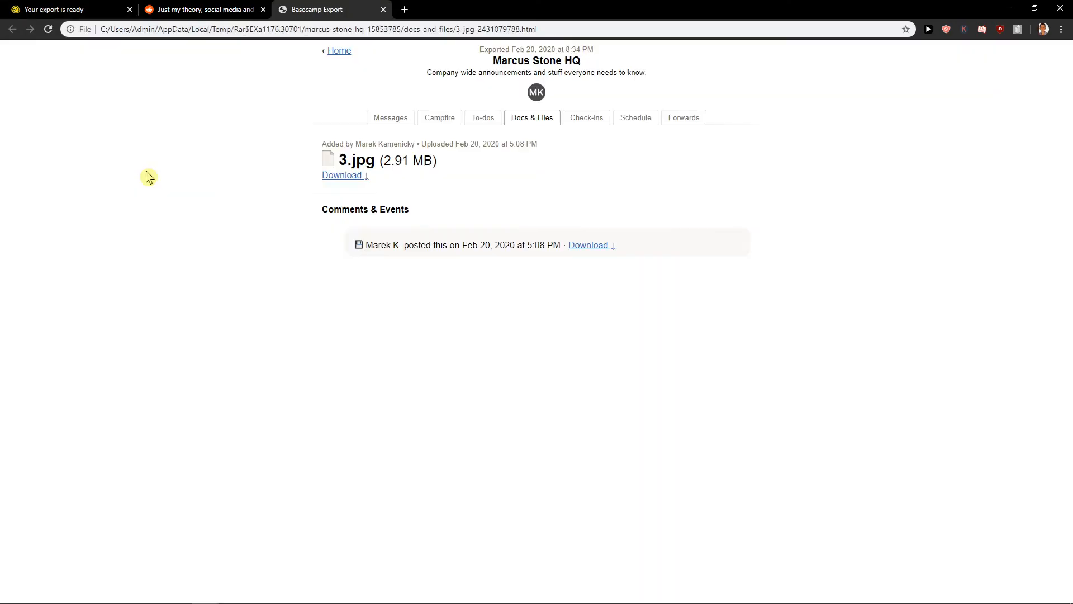
left_click(343, 175)
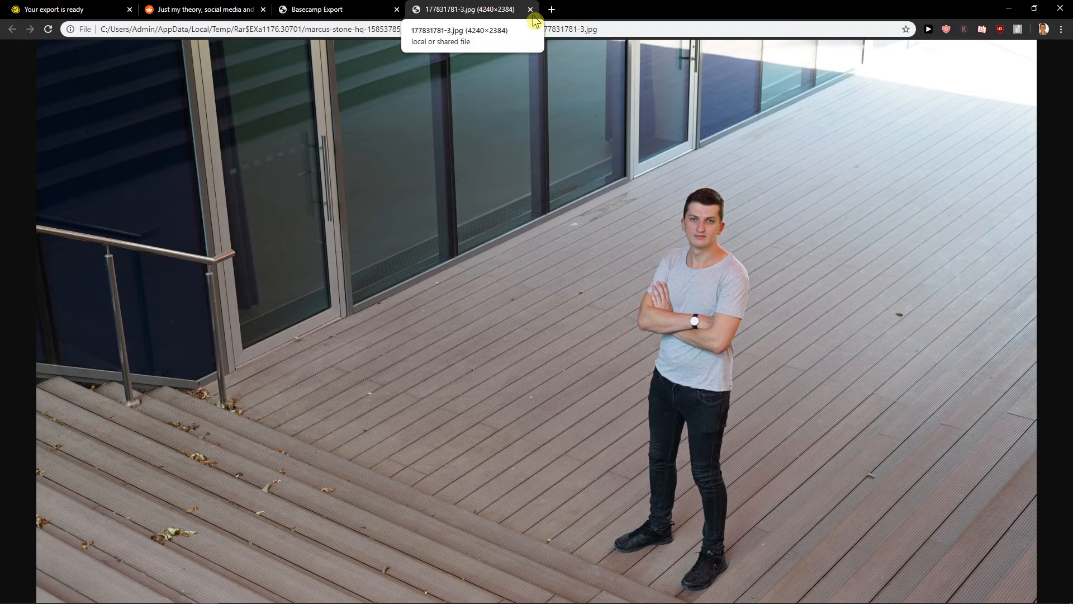
mouse_move(522, 81)
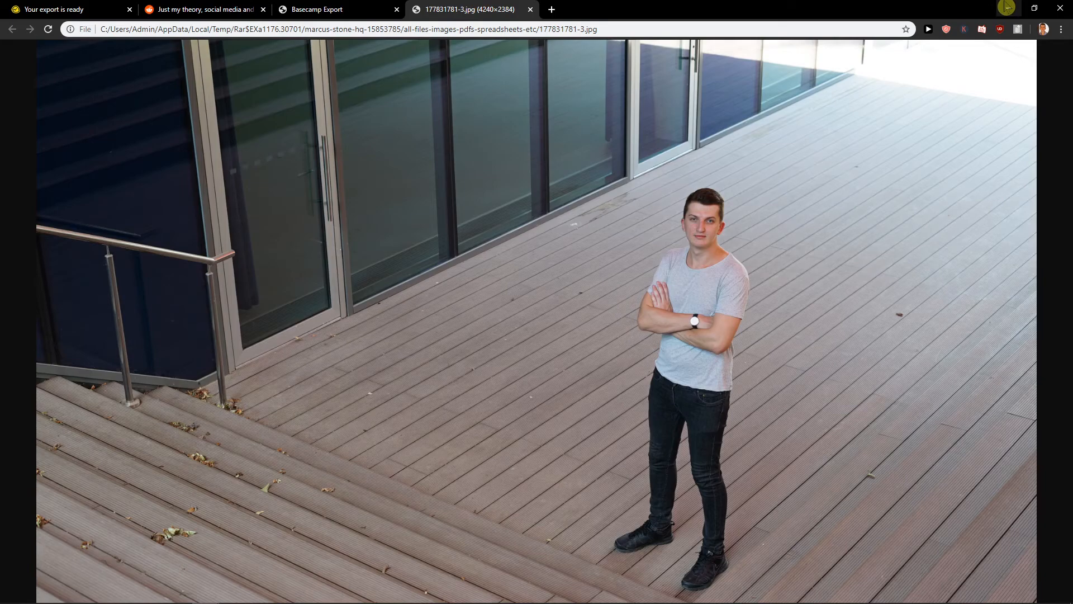
mouse_move(1006, 7)
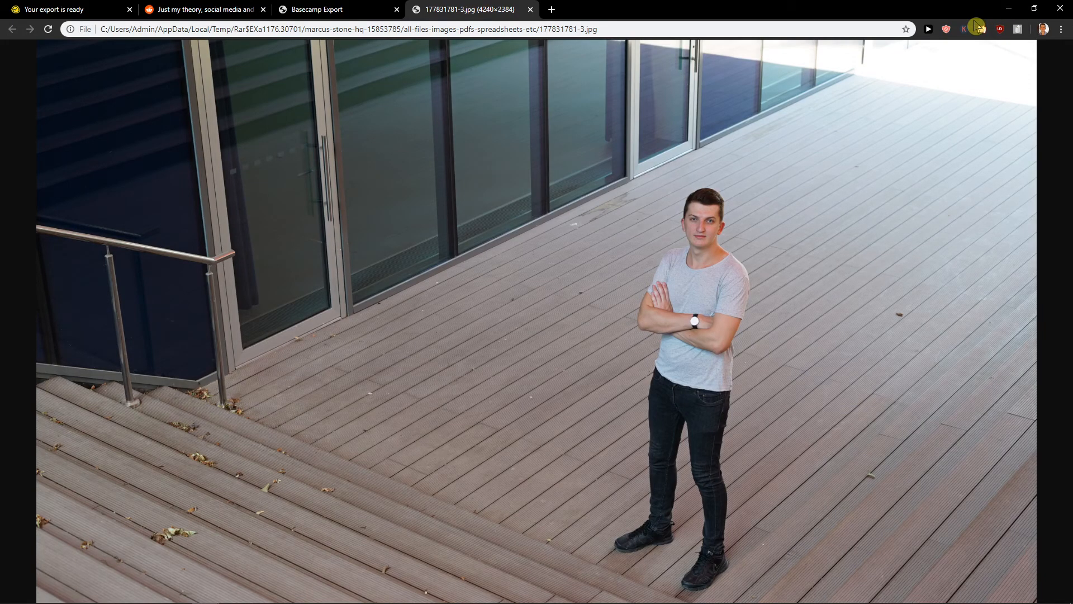
mouse_move(945, 29)
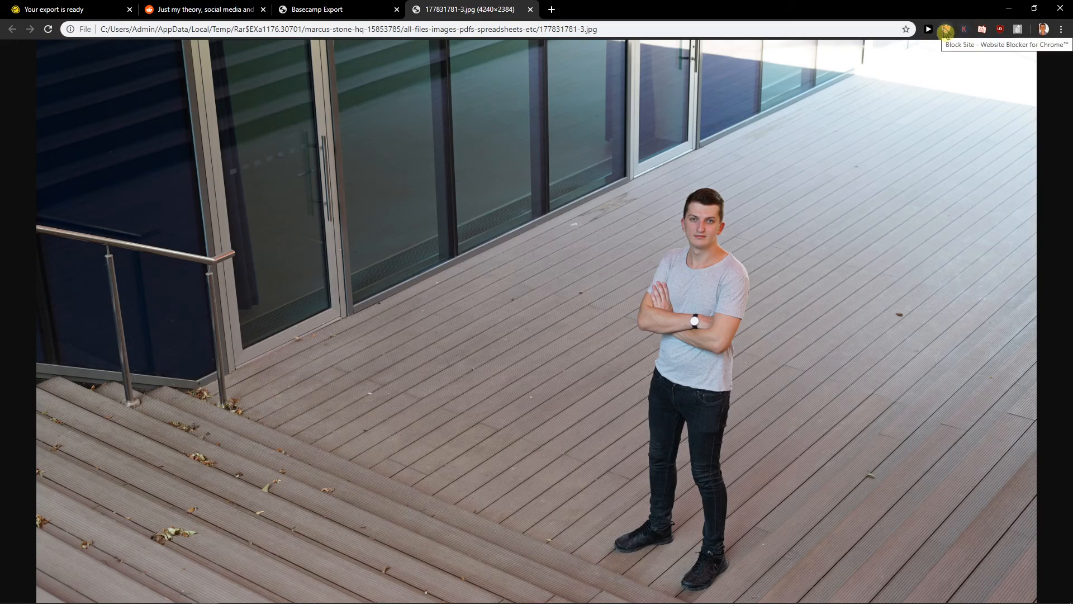
mouse_move(430, 192)
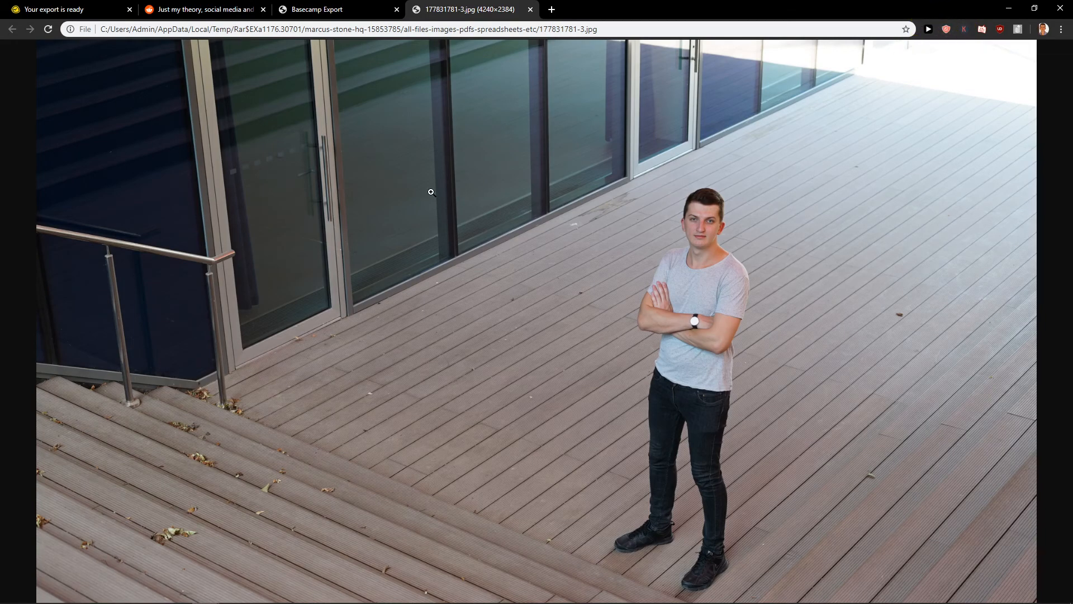